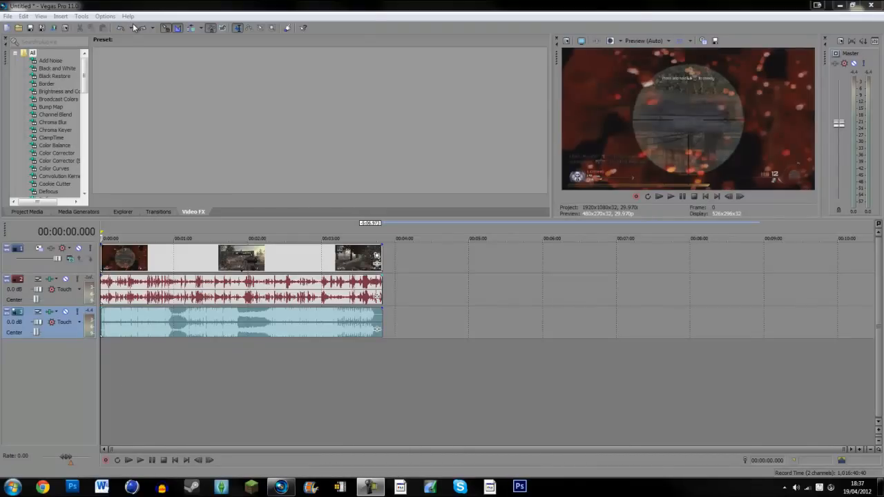
{"action": "mouse_move", "coordinate": [144, 127]}
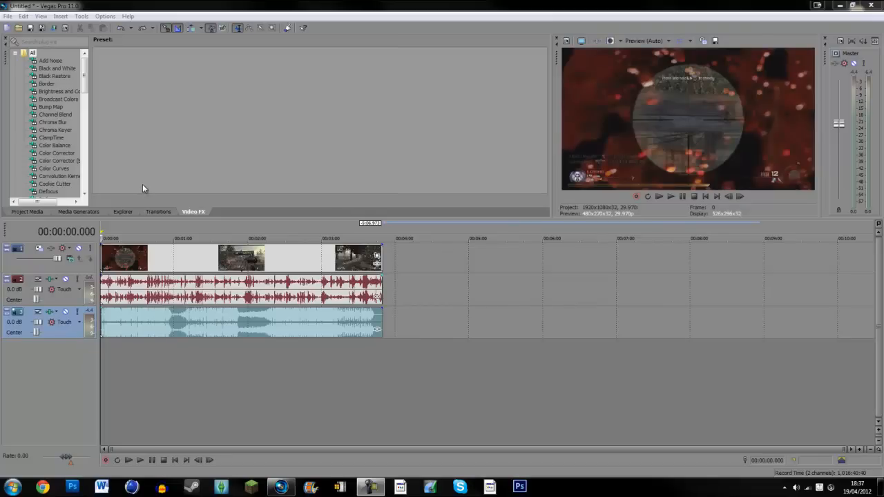
{"action": "mouse_move", "coordinate": [173, 174]}
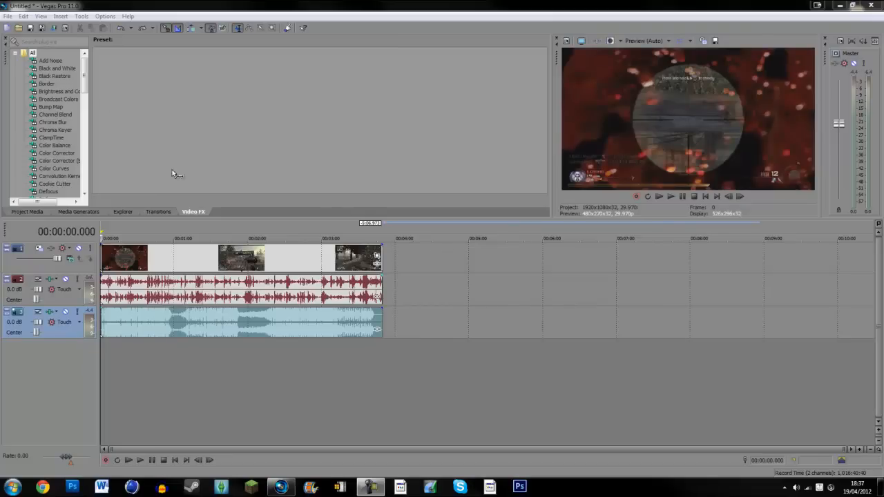
{"action": "mouse_move", "coordinate": [111, 318]}
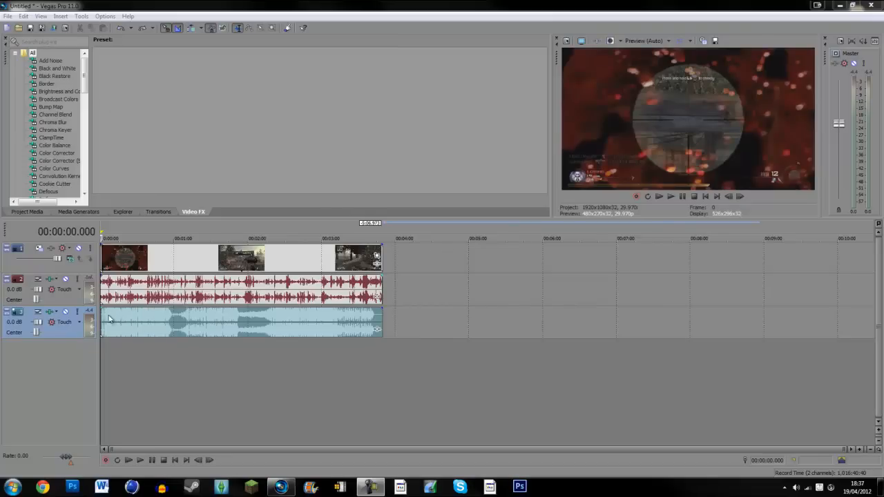
{"action": "mouse_move", "coordinate": [124, 326]}
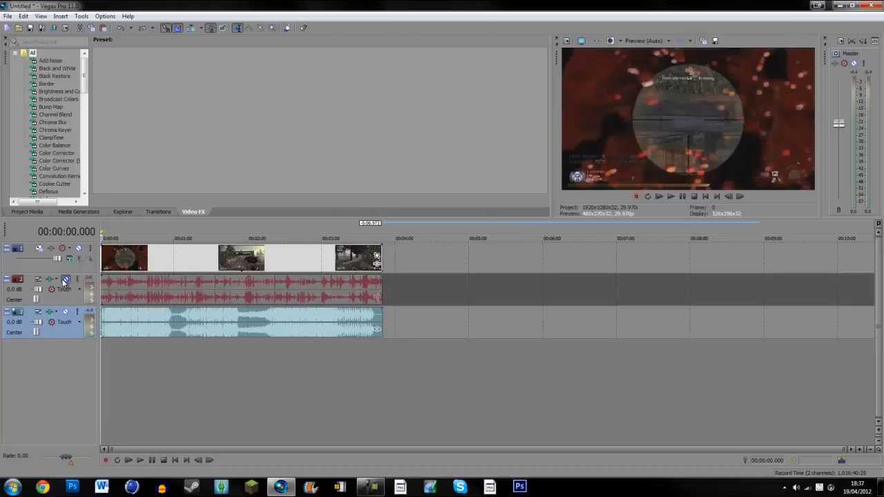
Mute the game audio, delete its track, and return playback to the start
{"action": "left_click", "coordinate": [670, 196]}
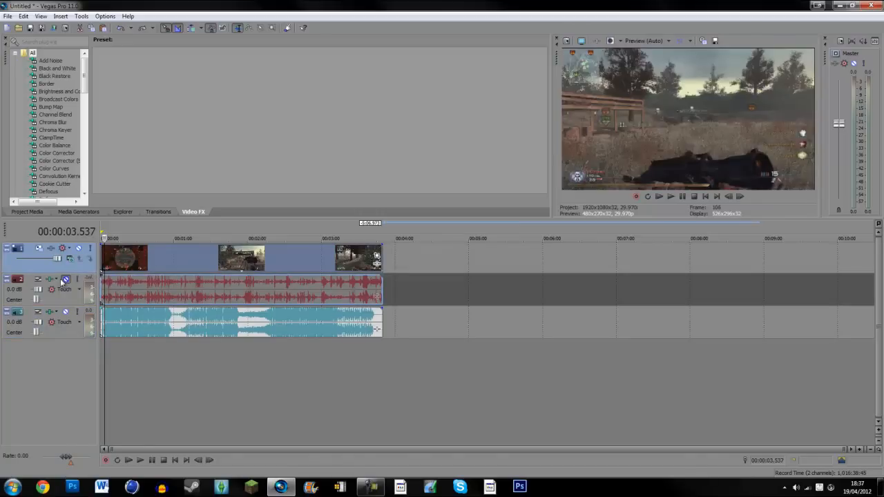
{"action": "left_click", "coordinate": [705, 197]}
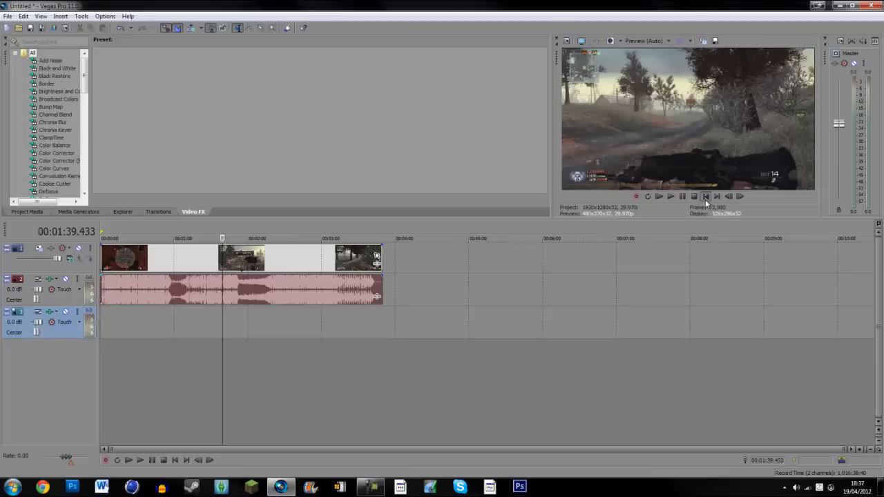
{"action": "left_click", "coordinate": [706, 197]}
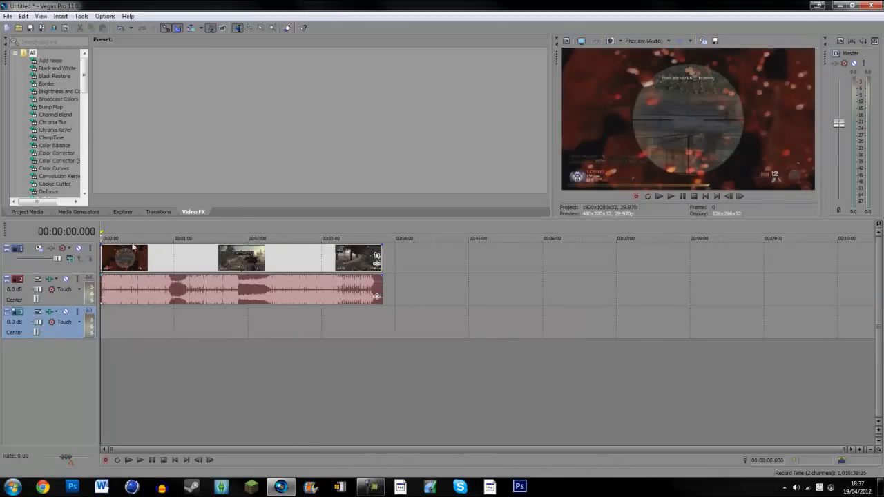
{"action": "mouse_move", "coordinate": [171, 283]}
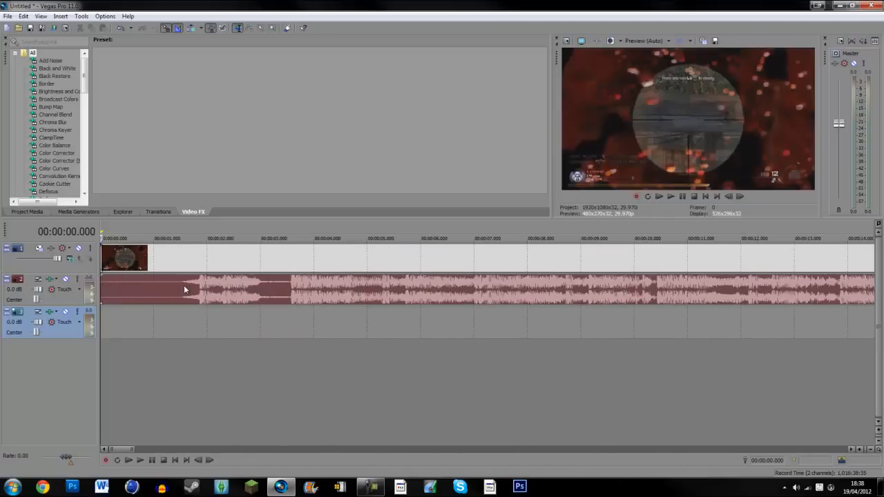
Park the play position at the song's first beat (~1.869 s) and show Project Media
{"action": "left_click", "coordinate": [671, 196]}
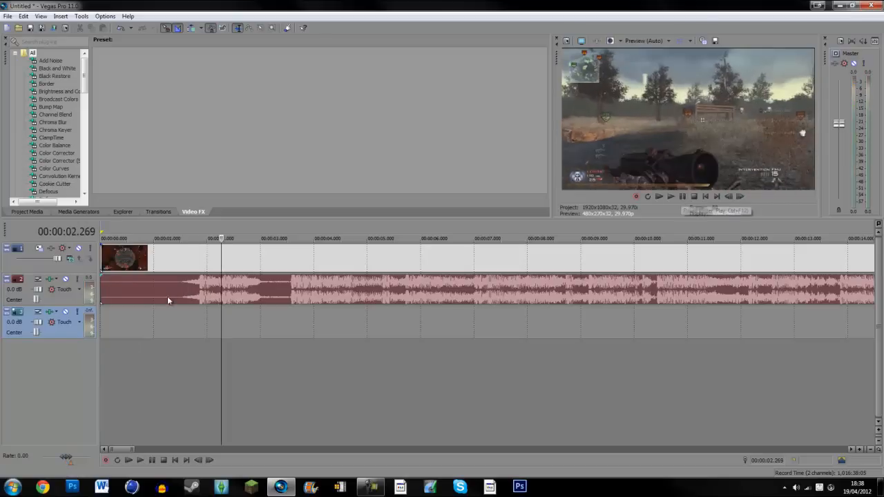
{"action": "mouse_move", "coordinate": [201, 280]}
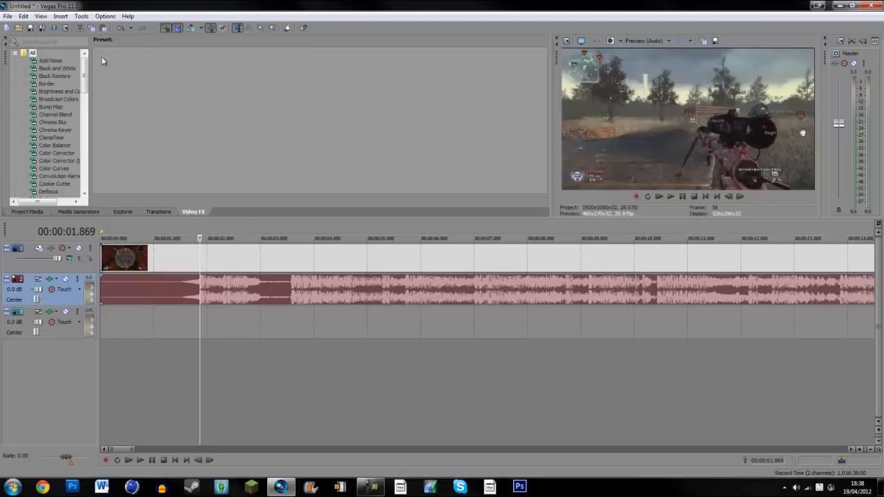
{"action": "mouse_move", "coordinate": [22, 99]}
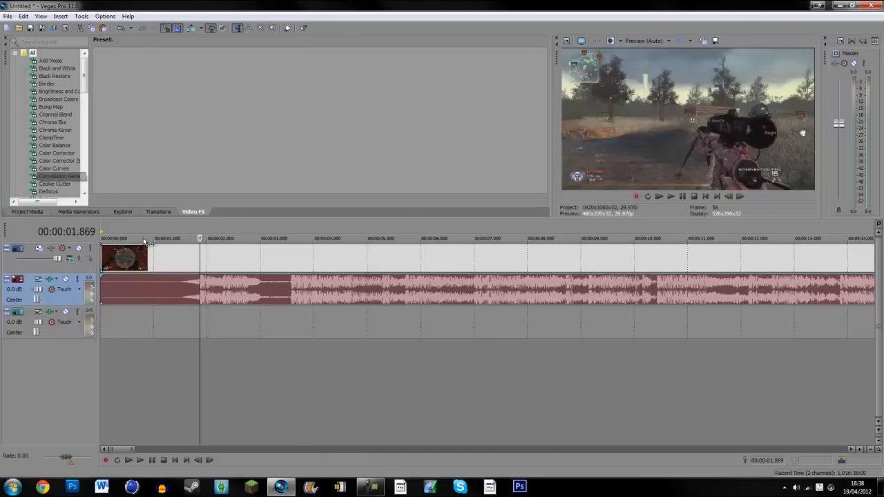
{"action": "left_click", "coordinate": [27, 211]}
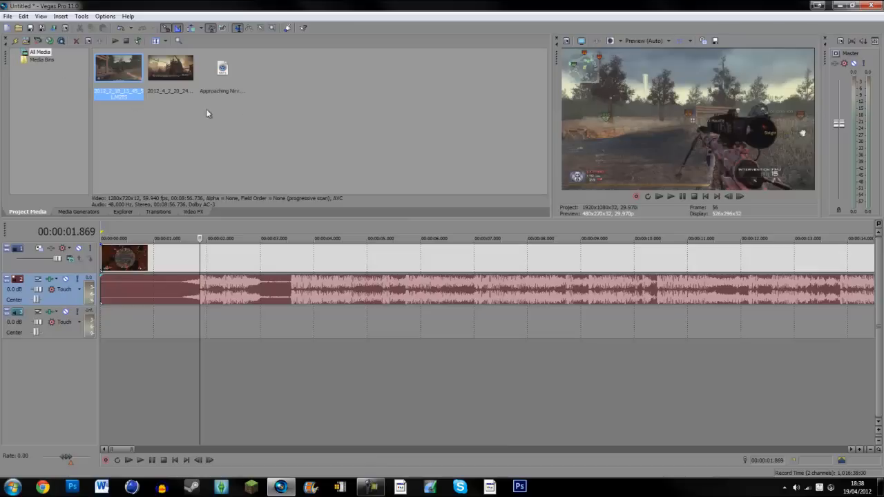
{"action": "mouse_move", "coordinate": [157, 209]}
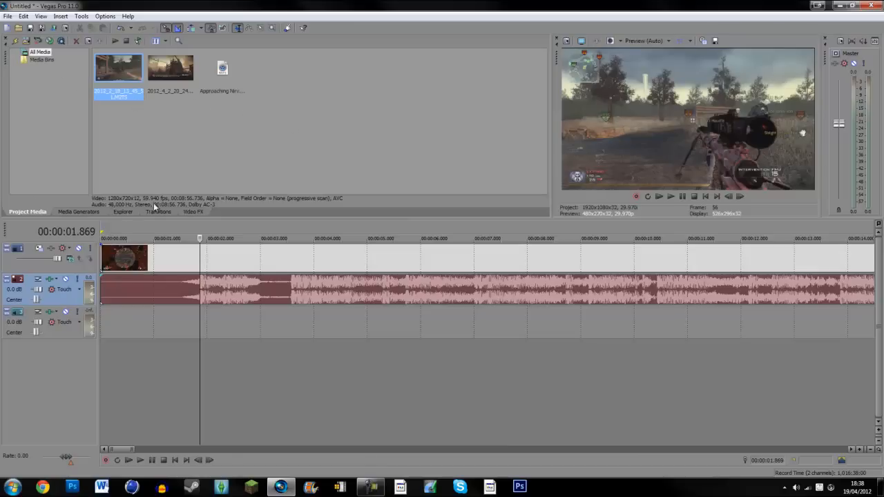
Select the Brightness and Contrast video effect and its (Default) preset
{"action": "left_click", "coordinate": [193, 212]}
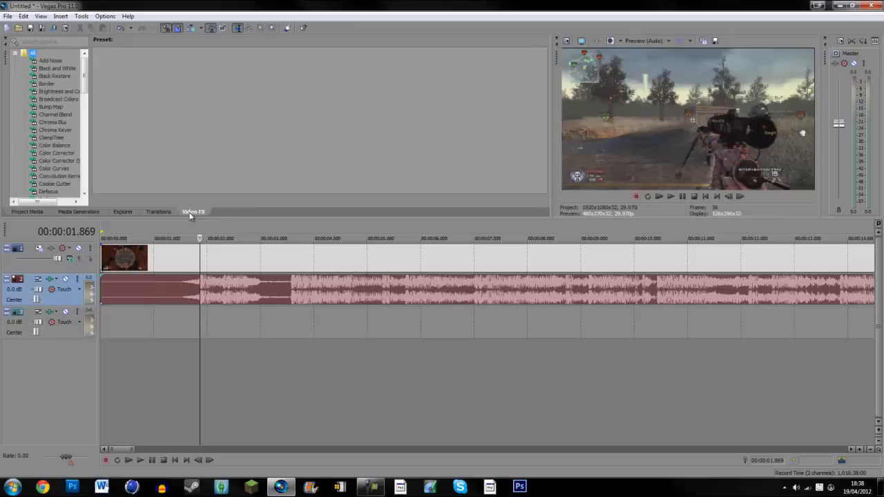
{"action": "left_click", "coordinate": [58, 91]}
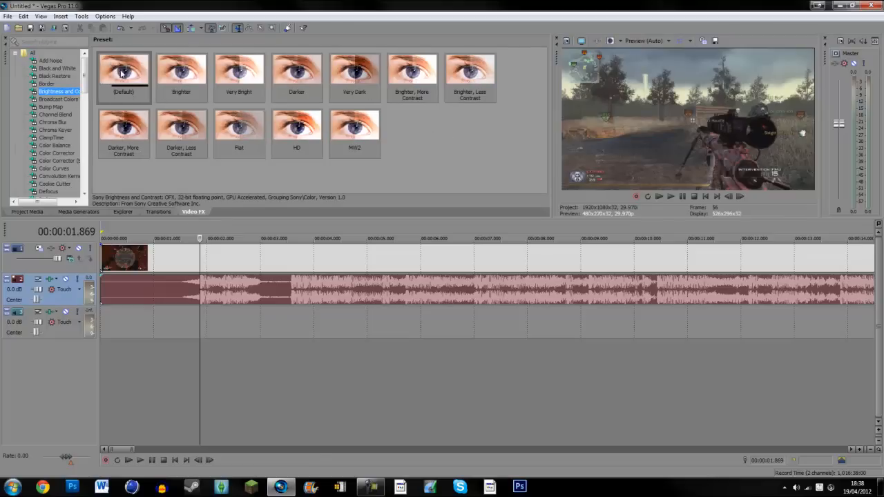
{"action": "left_click", "coordinate": [124, 76]}
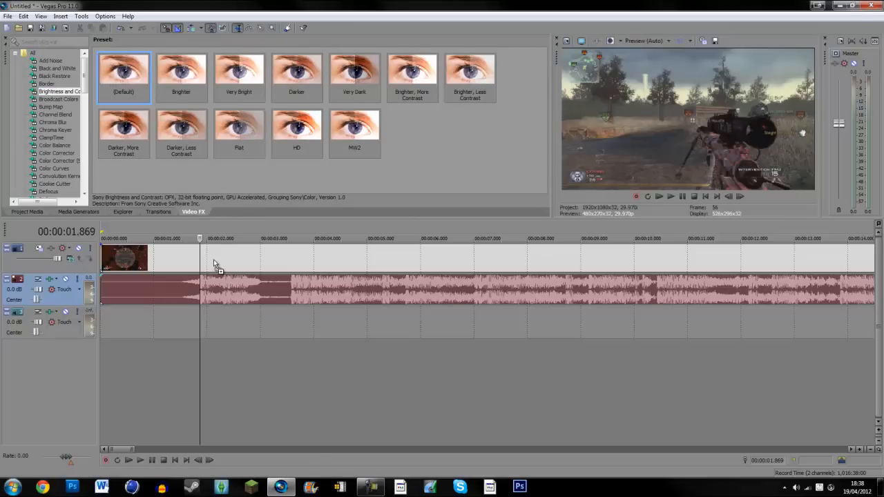
Apply the Brightness and Contrast (Default) preset to the gameplay video event
{"action": "double_click", "coordinate": [123, 76]}
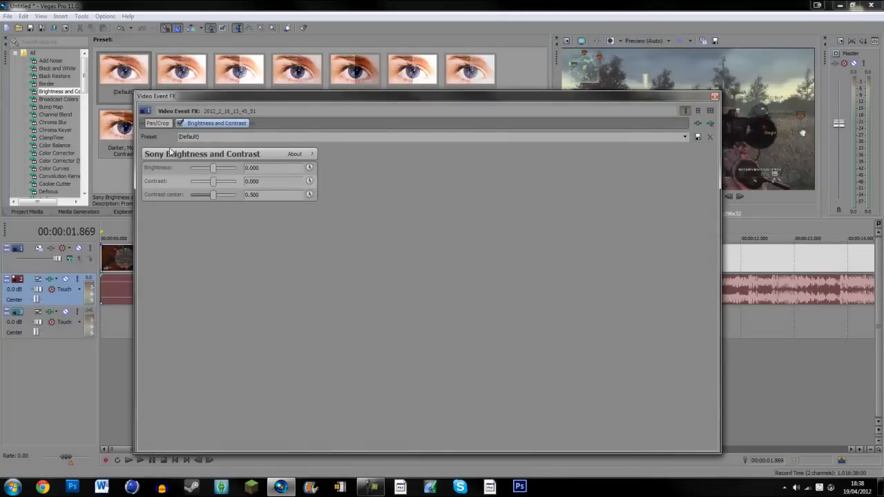
{"action": "mouse_move", "coordinate": [178, 178]}
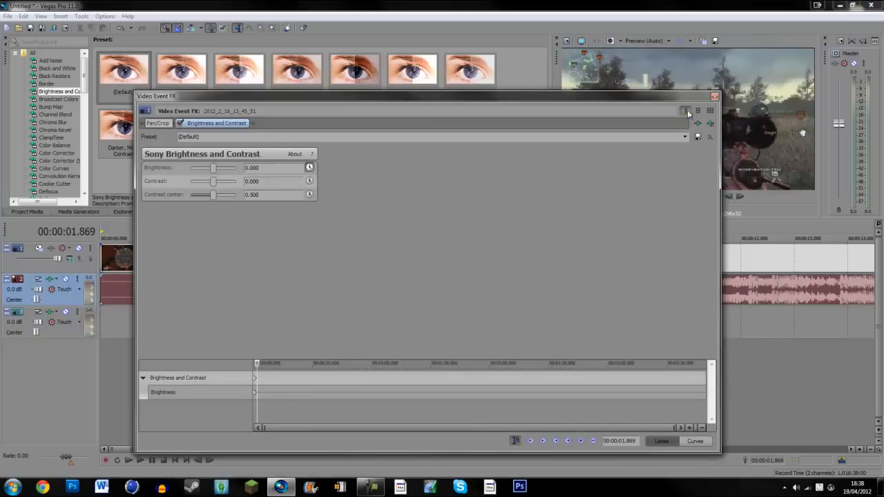
{"action": "mouse_move", "coordinate": [516, 442]}
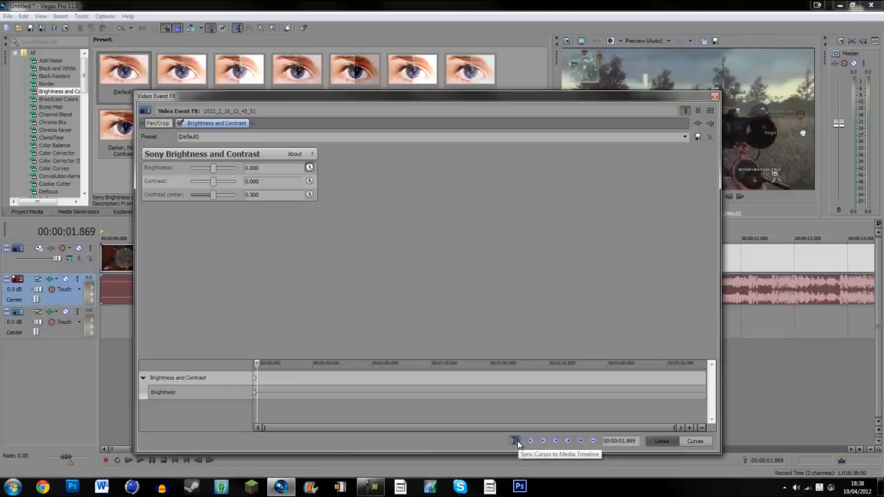
{"action": "mouse_move", "coordinate": [320, 113]}
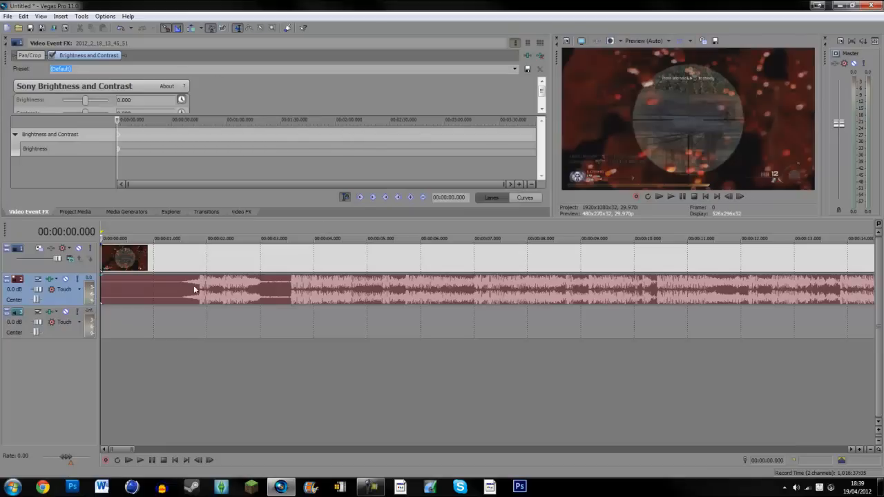
{"action": "mouse_move", "coordinate": [199, 285]}
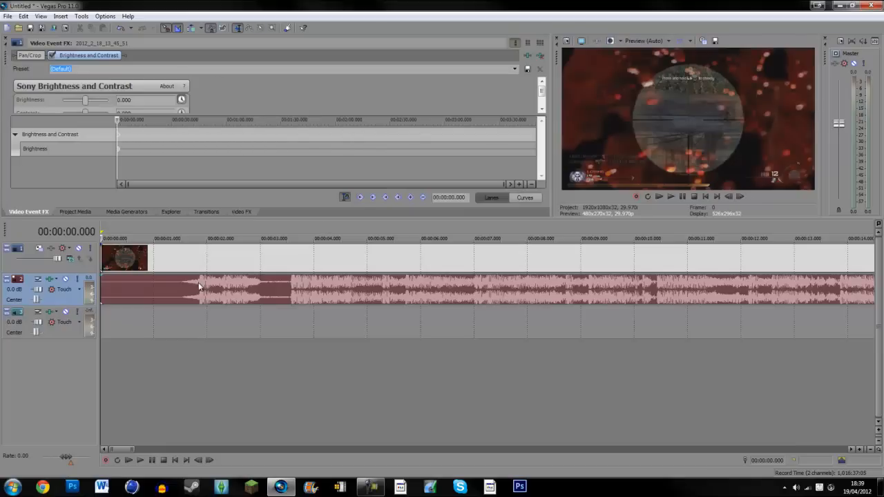
Keyframe Brightness raised at 00:00:01.869, returning to 0.000 at 00:00:02.035
{"action": "left_click", "coordinate": [197, 238]}
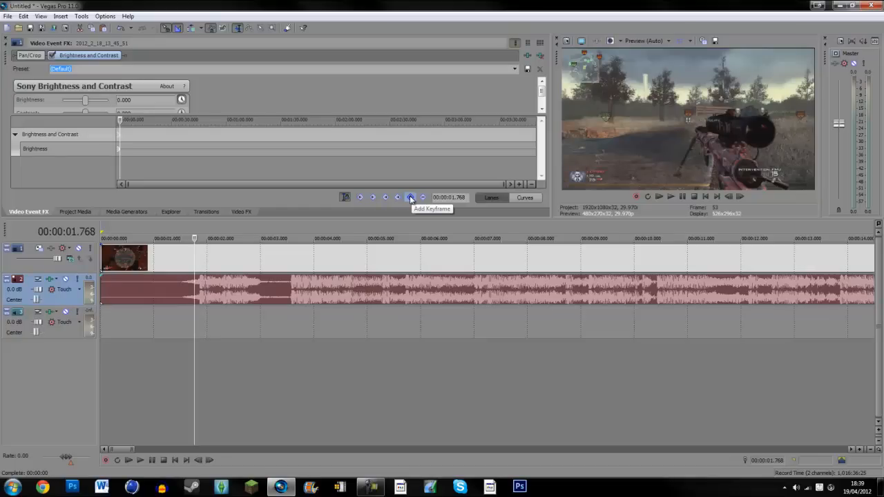
{"action": "left_click", "coordinate": [411, 197]}
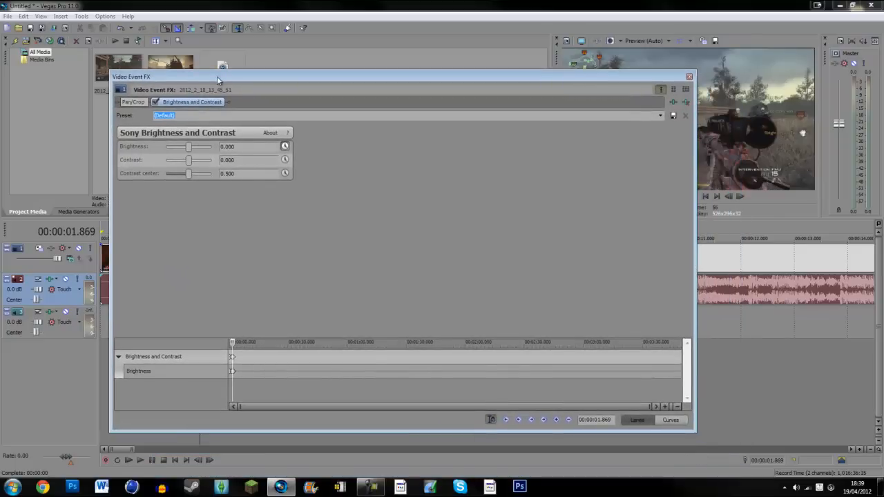
{"action": "left_click_drag", "start_coordinate": [188, 146], "coordinate": [197, 146]}
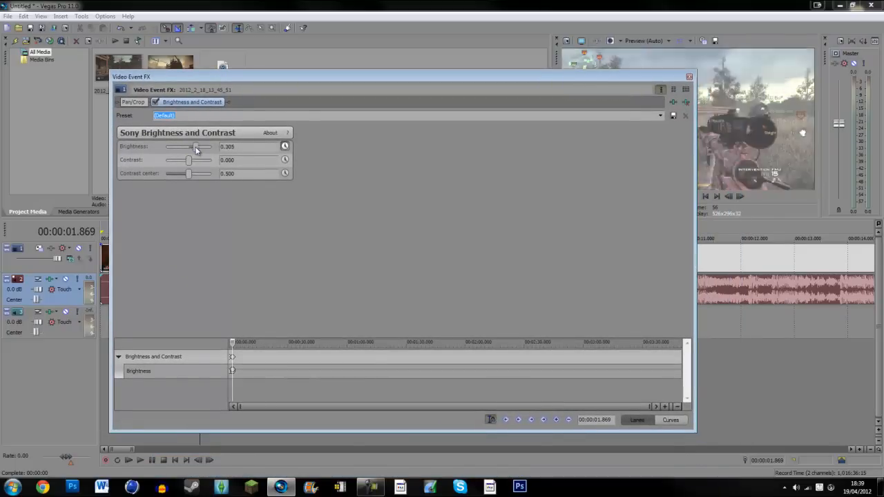
{"action": "left_click_drag", "start_coordinate": [196, 146], "coordinate": [206, 145]}
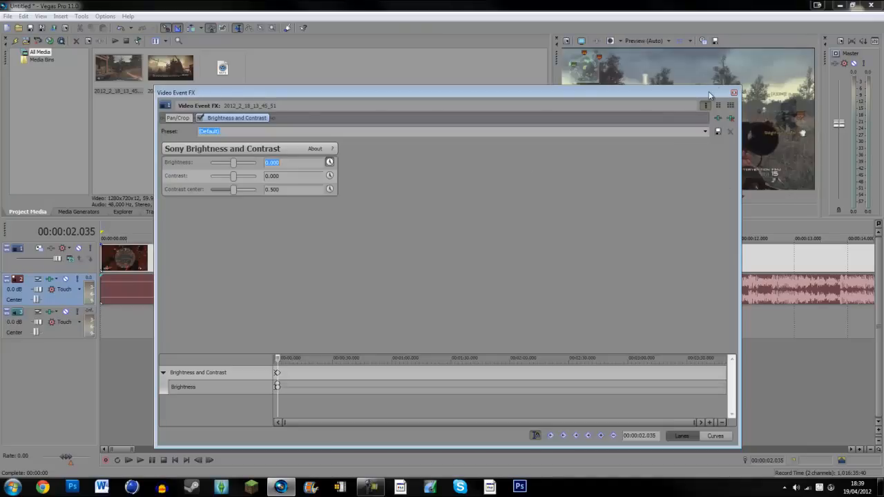
Close the effect settings, then play from the start to watch the first flash
{"action": "left_click", "coordinate": [733, 92]}
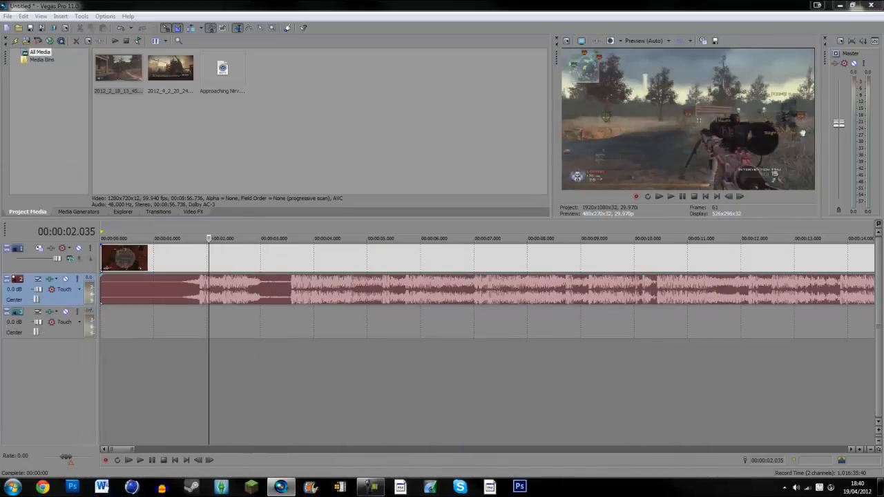
{"action": "left_click", "coordinate": [671, 196]}
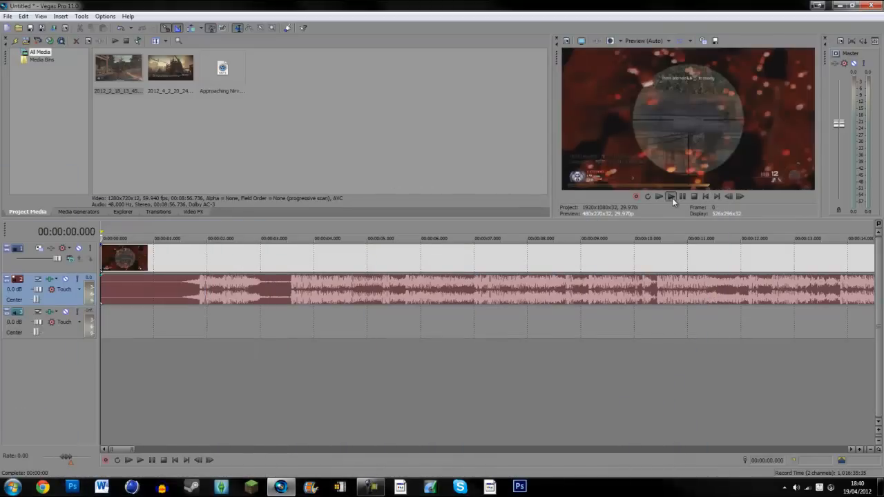
{"action": "left_click", "coordinate": [670, 197]}
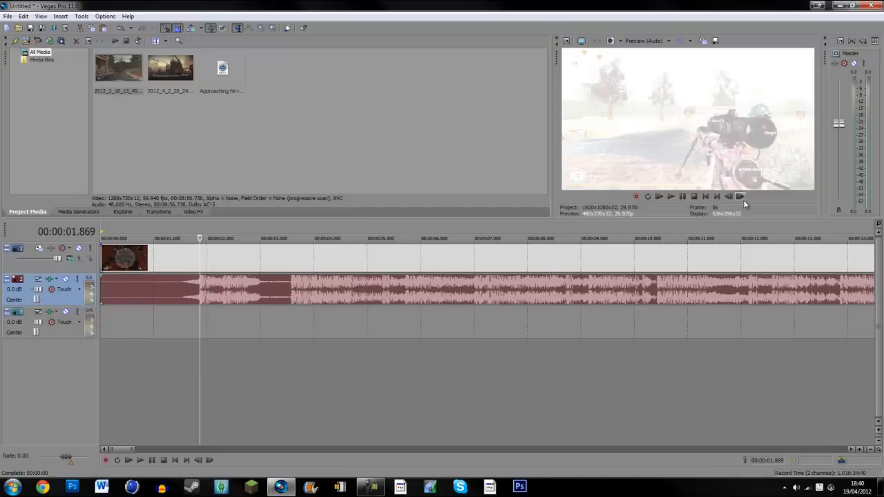
{"action": "left_click", "coordinate": [670, 197]}
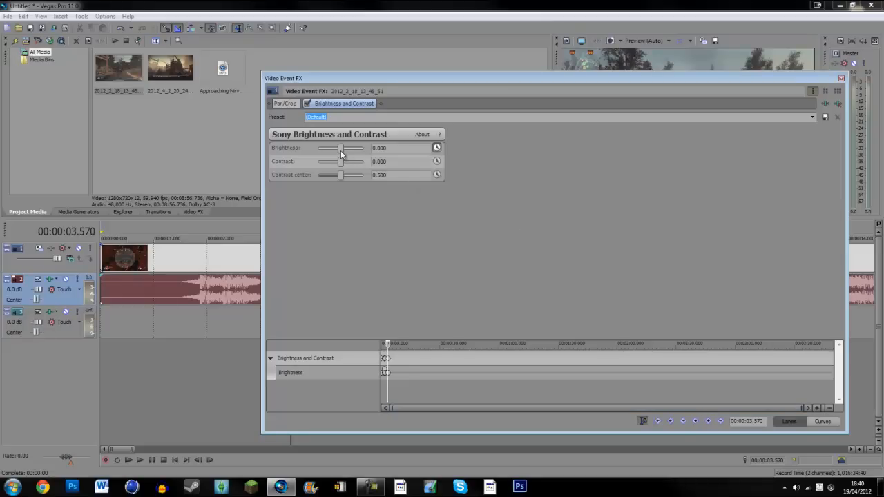
Keyframe Brightness to about 0.83 at 3.570 s and back to 0.000 at 3.770 s
{"action": "left_click_drag", "start_coordinate": [341, 148], "coordinate": [359, 148]}
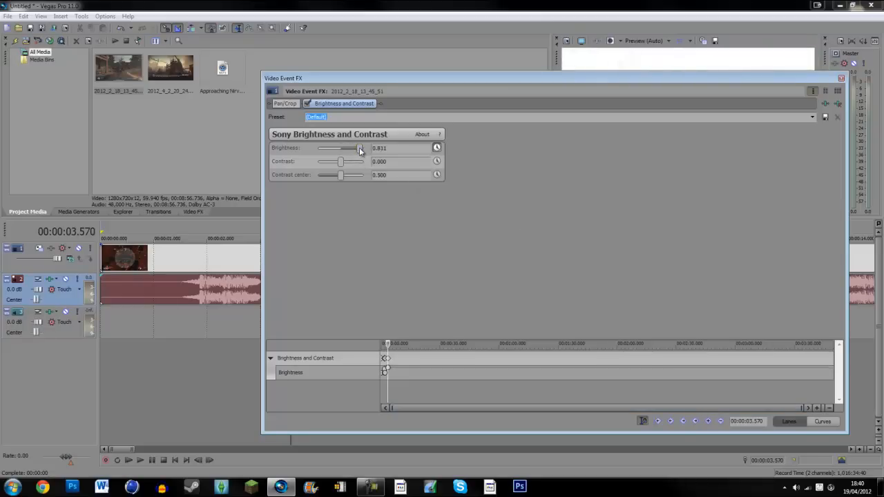
{"action": "left_click_drag", "start_coordinate": [355, 147], "coordinate": [360, 148]}
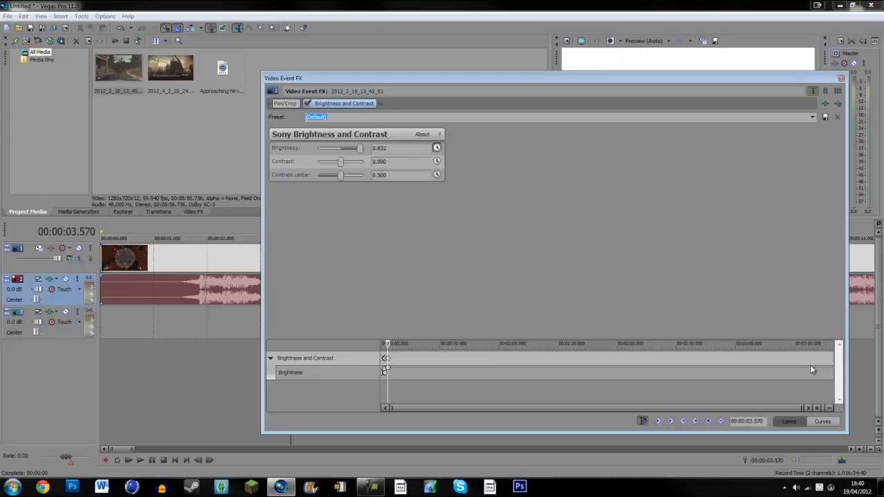
{"action": "mouse_move", "coordinate": [684, 422]}
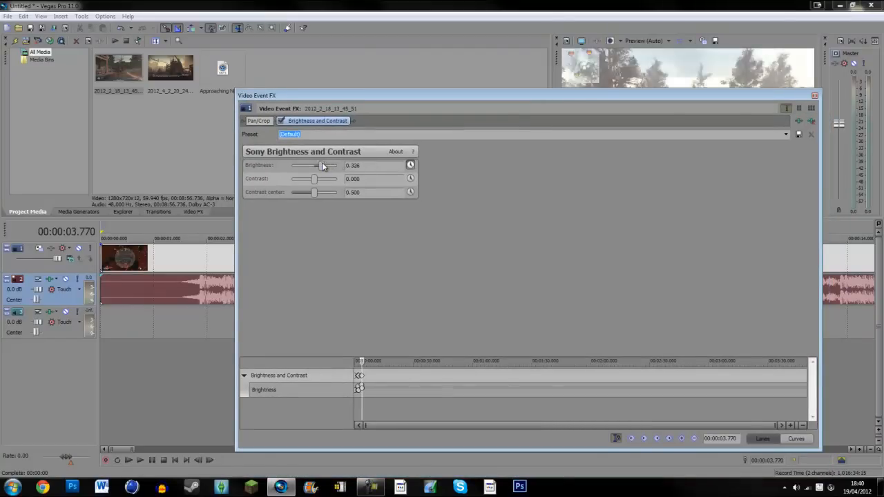
{"action": "left_click_drag", "start_coordinate": [322, 165], "coordinate": [315, 165]}
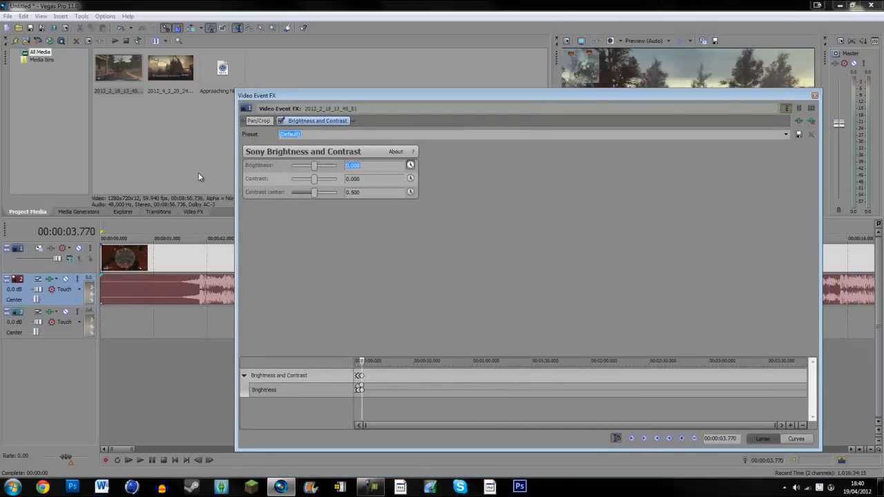
{"action": "left_click", "coordinate": [809, 96]}
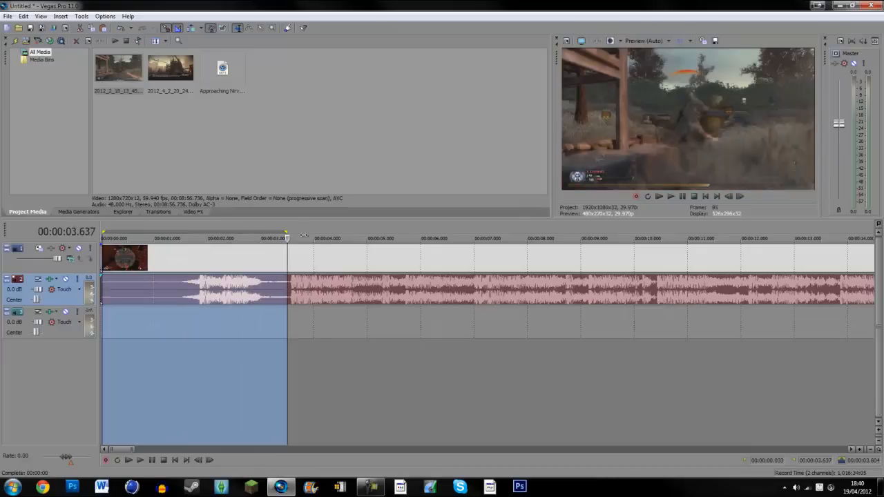
Loop the first ~4 seconds and play them to preview both brightness flashes
{"action": "left_click", "coordinate": [83, 16]}
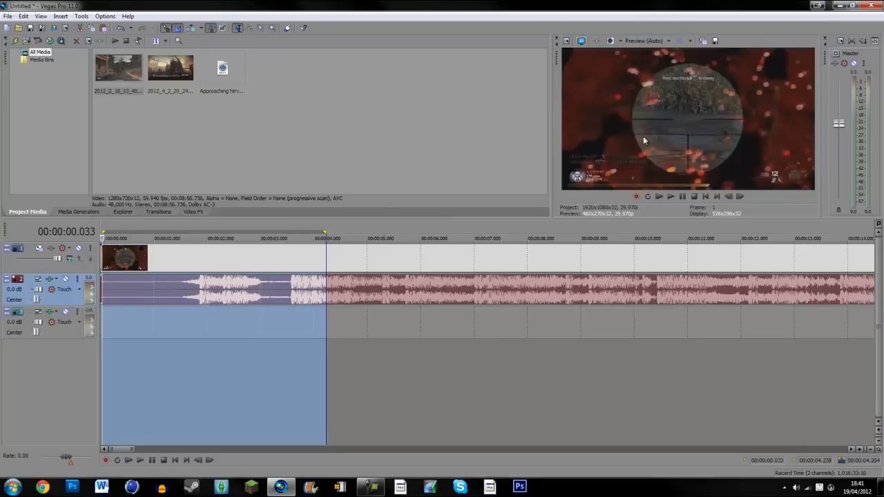
{"action": "left_click", "coordinate": [670, 197]}
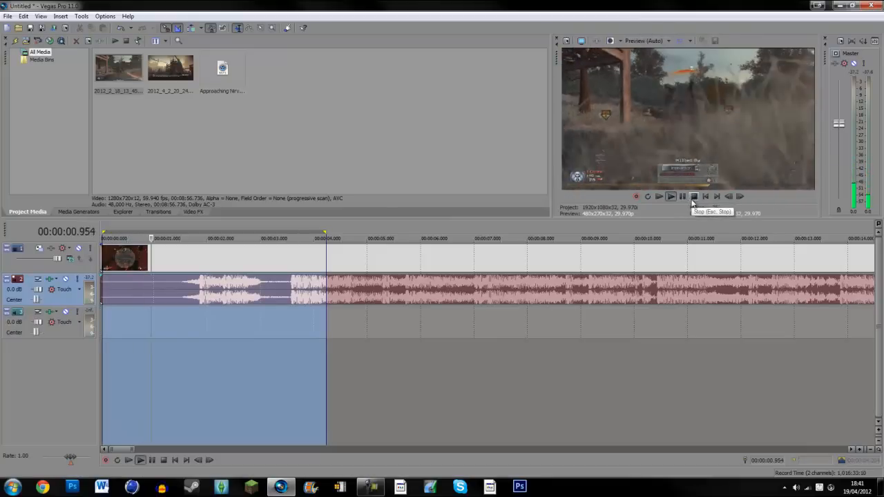
{"action": "left_click", "coordinate": [671, 196]}
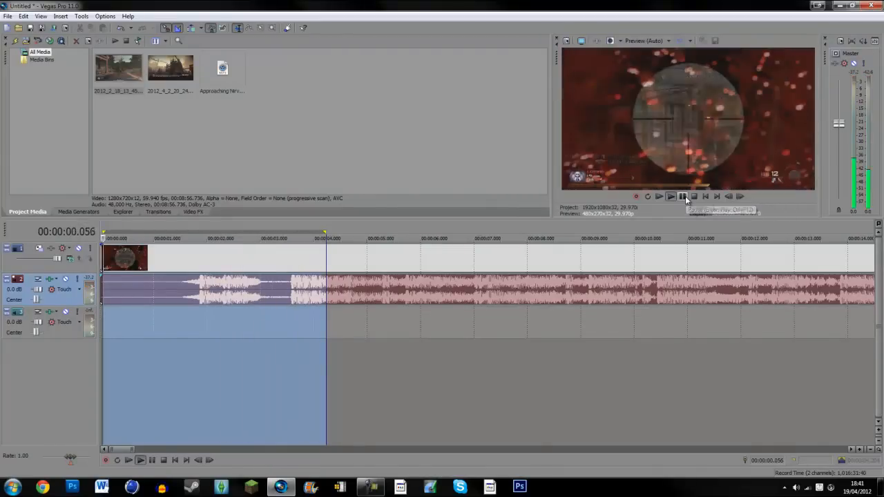
{"action": "left_click", "coordinate": [683, 197]}
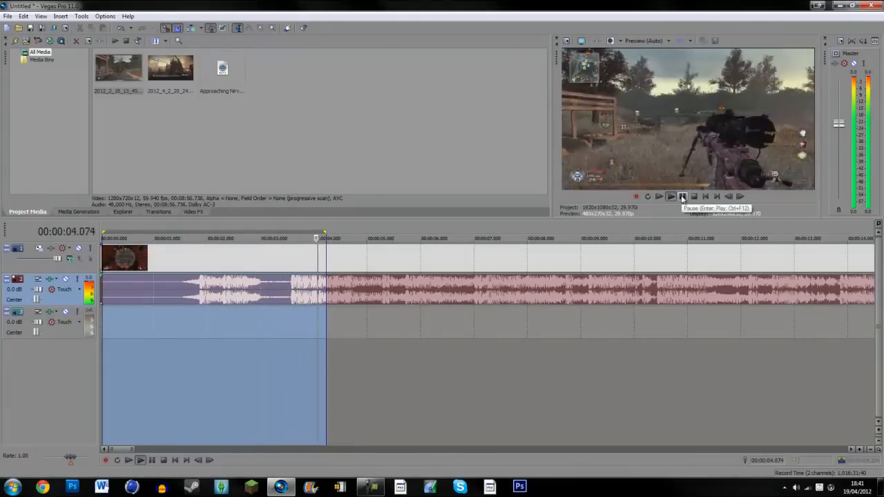
{"action": "left_click", "coordinate": [705, 196]}
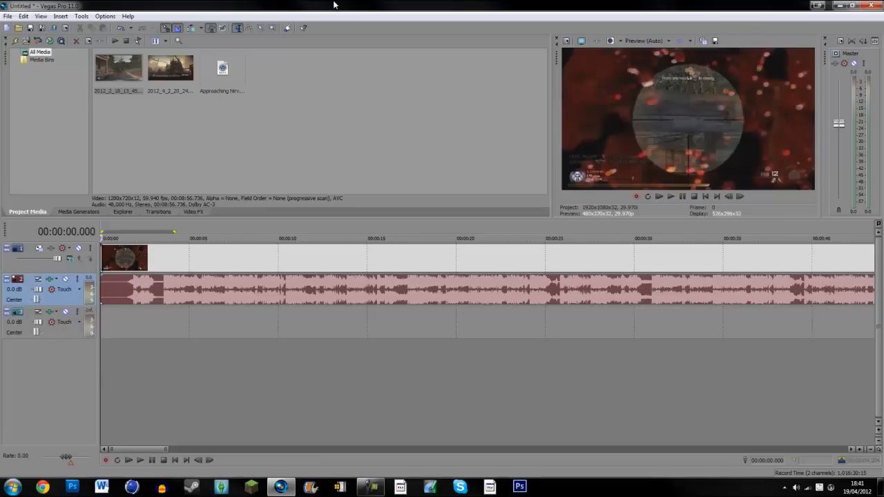
{"action": "mouse_move", "coordinate": [525, 24]}
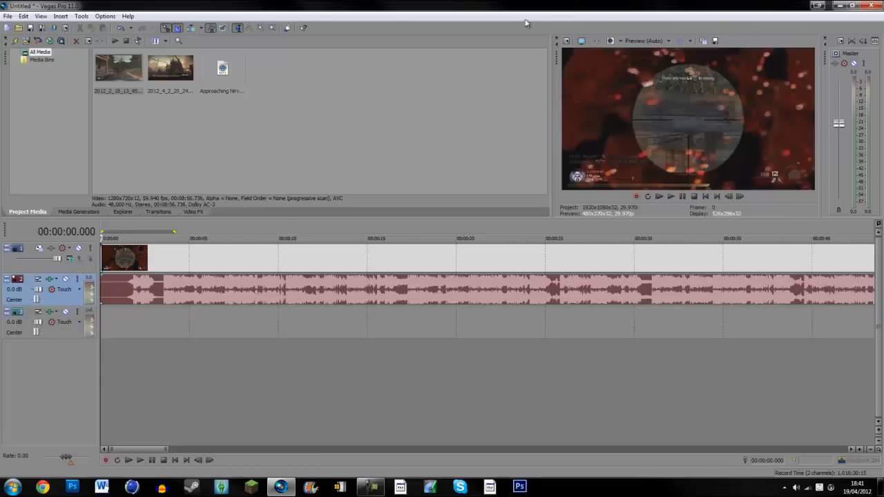
{"action": "left_click", "coordinate": [848, 8]}
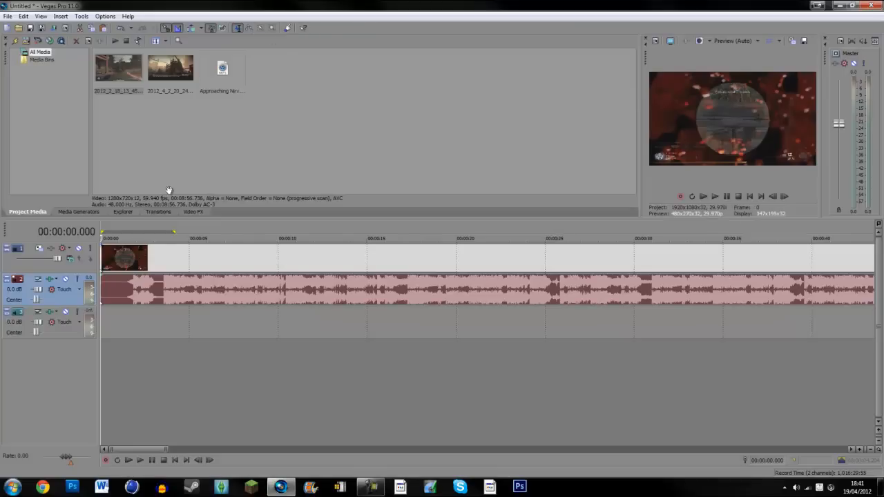
{"action": "mouse_move", "coordinate": [165, 240]}
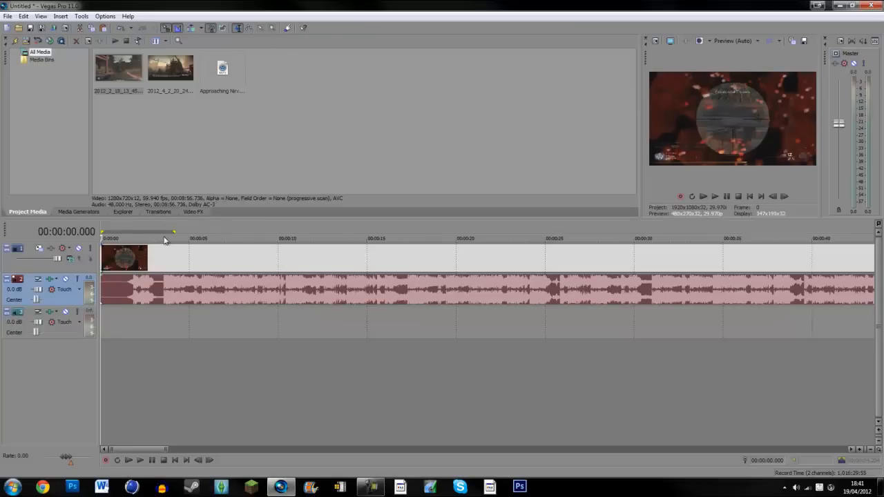
{"action": "mouse_move", "coordinate": [631, 96]}
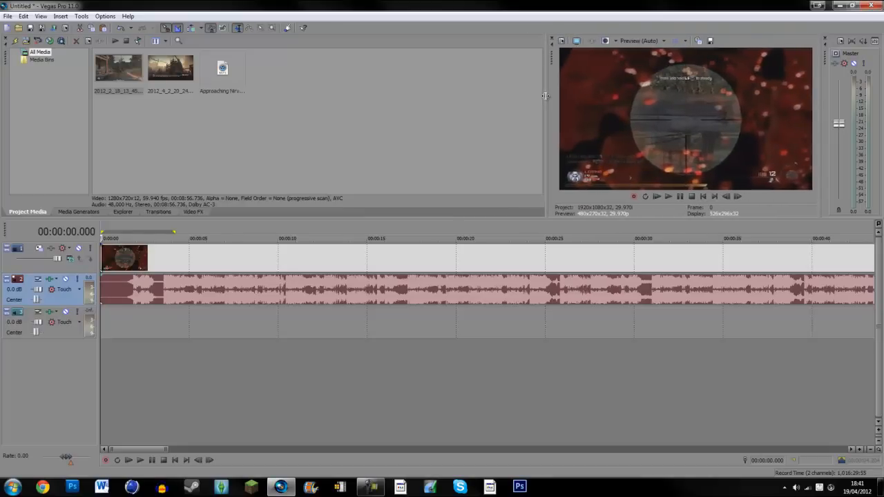
{"action": "mouse_move", "coordinate": [836, 52]}
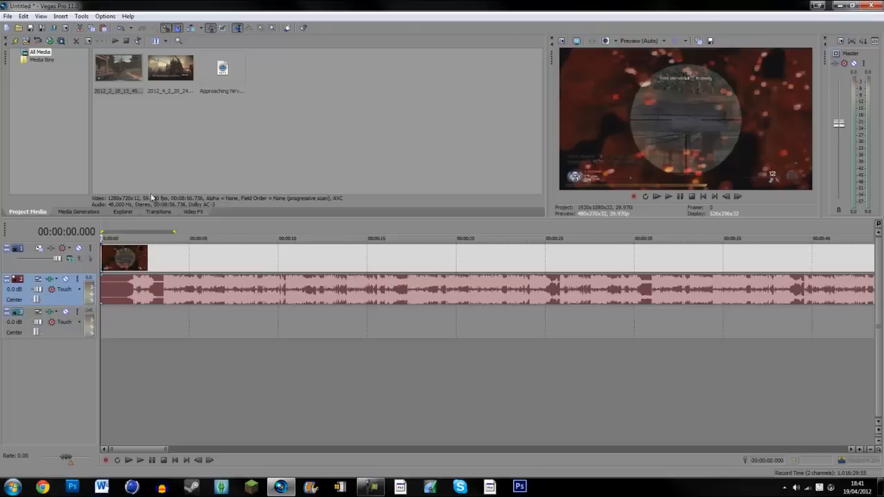
{"action": "mouse_move", "coordinate": [414, 86]}
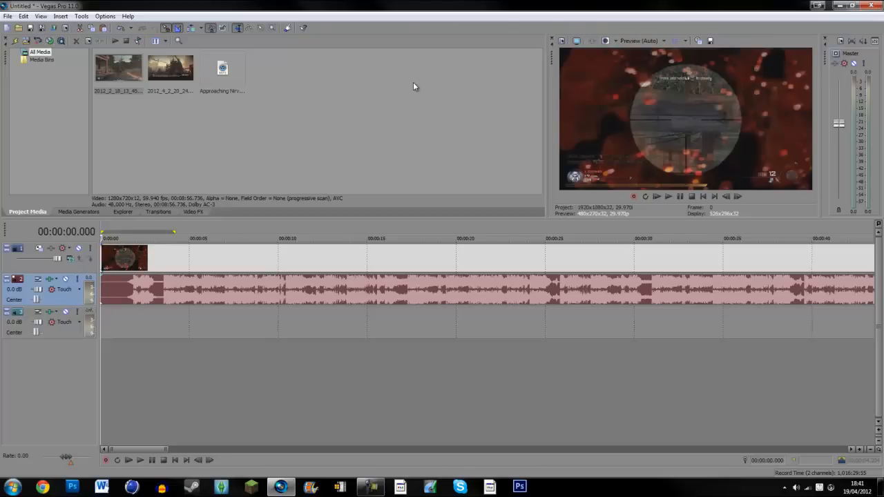